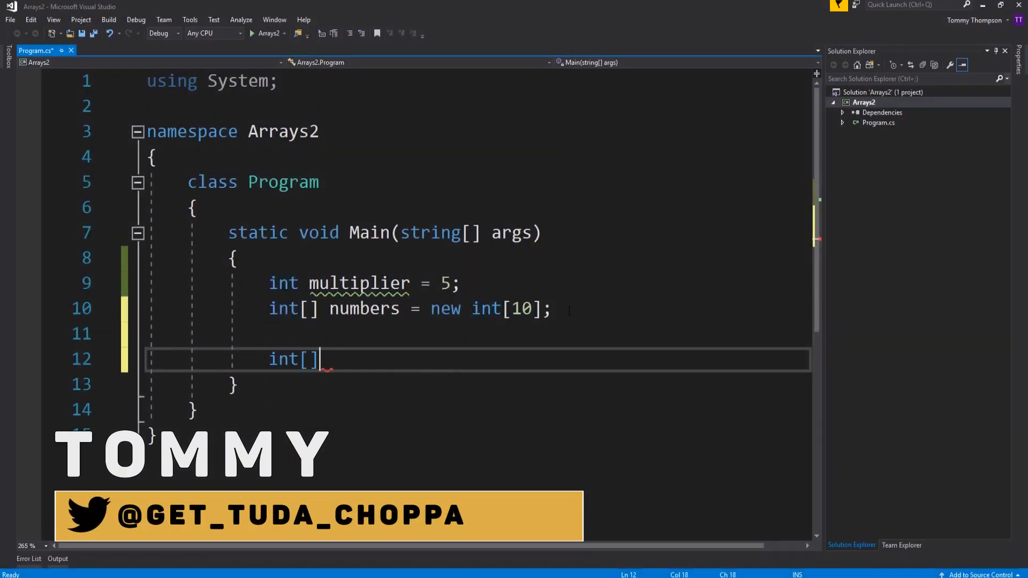
Type a new int[5] numbers2 declaration, then delete both numbers2 lines from Main.
type("numbers")
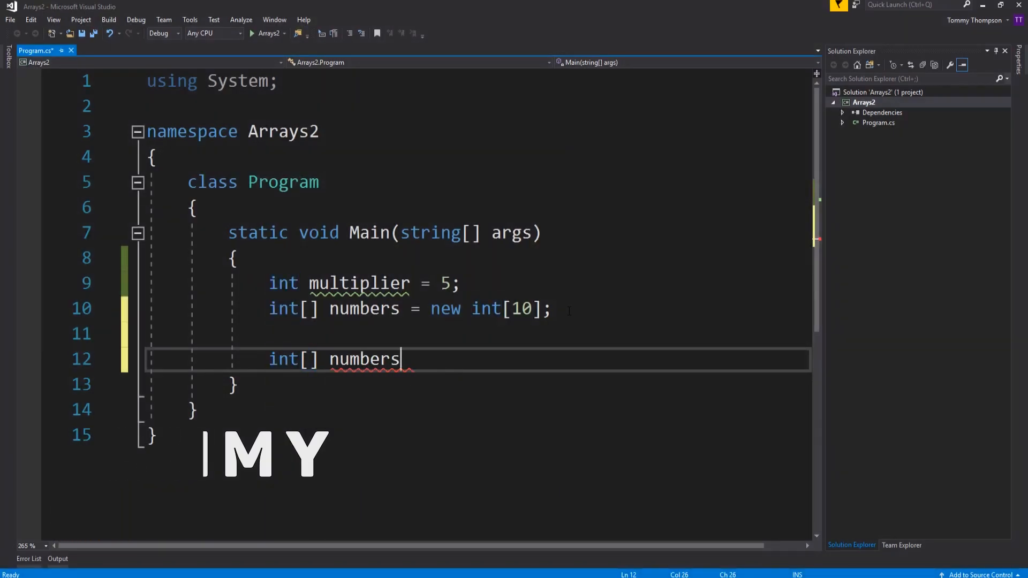
type(";")
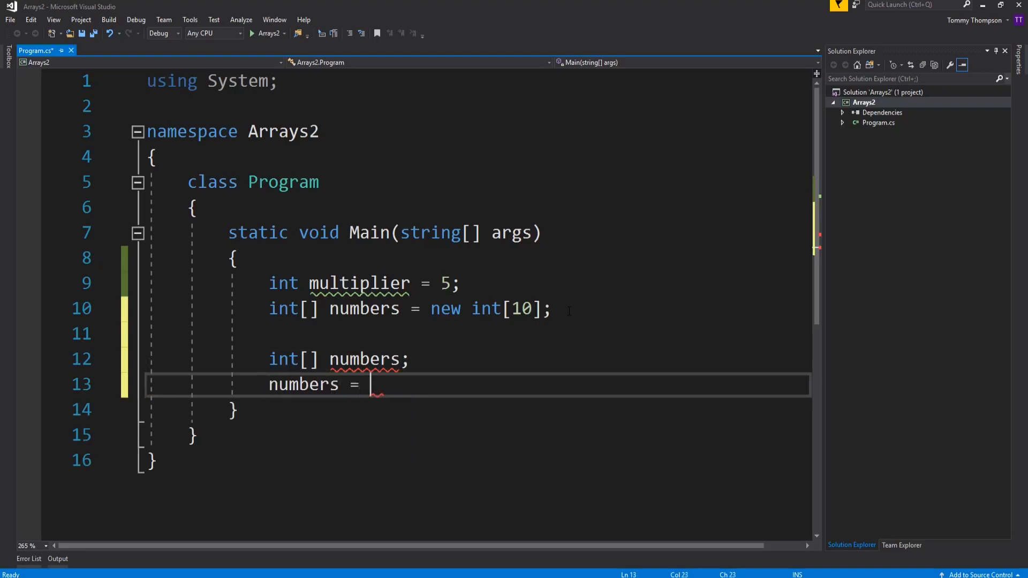
type("new int[]")
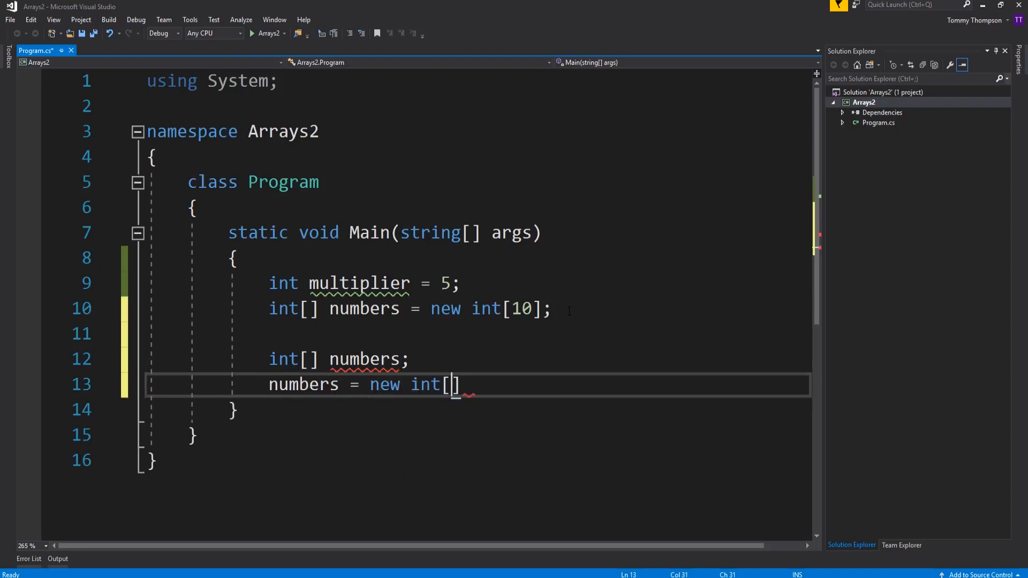
type("5];")
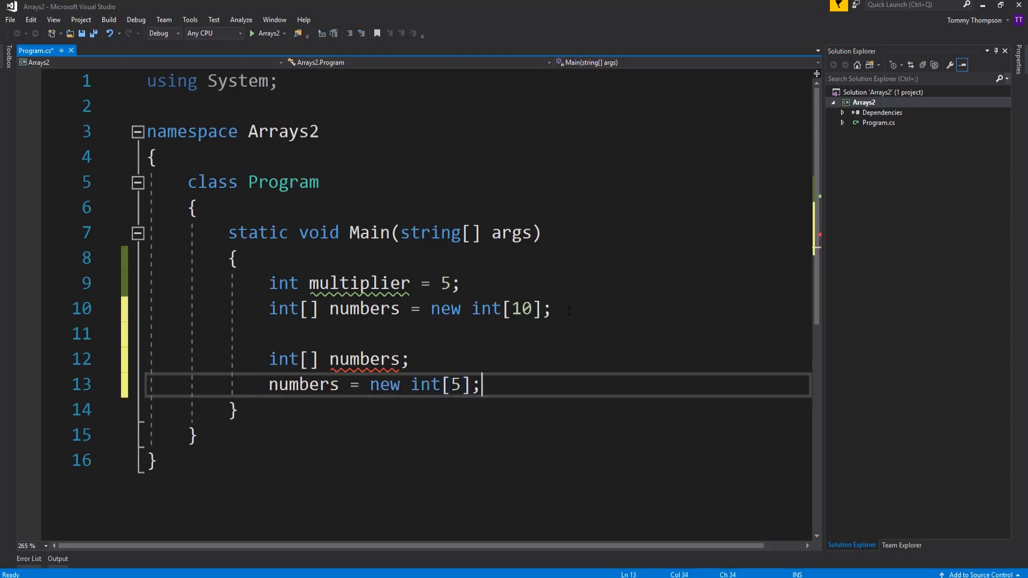
type("2")
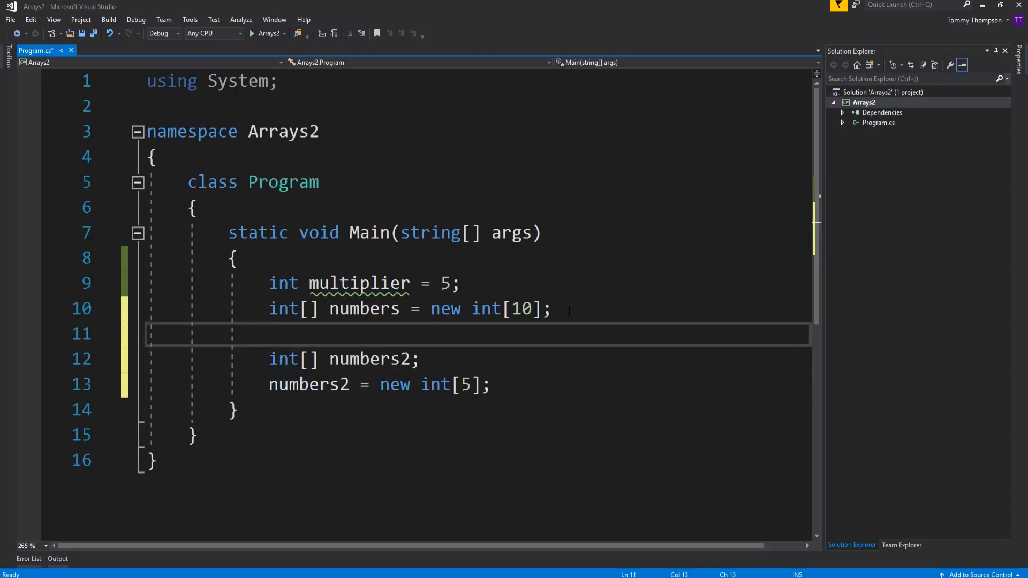
left_click_drag(161, 334, 433, 359)
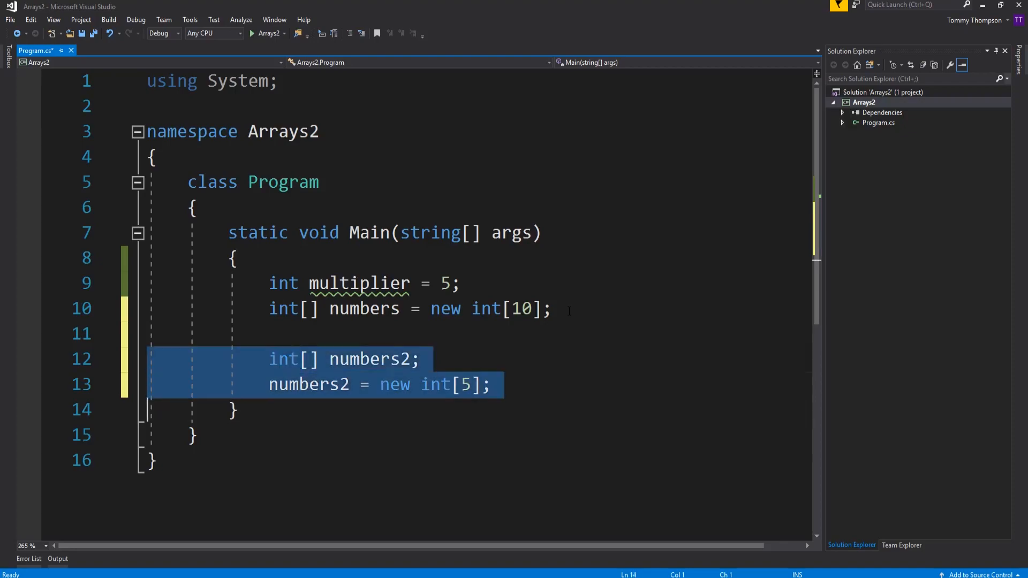
key("Delete")
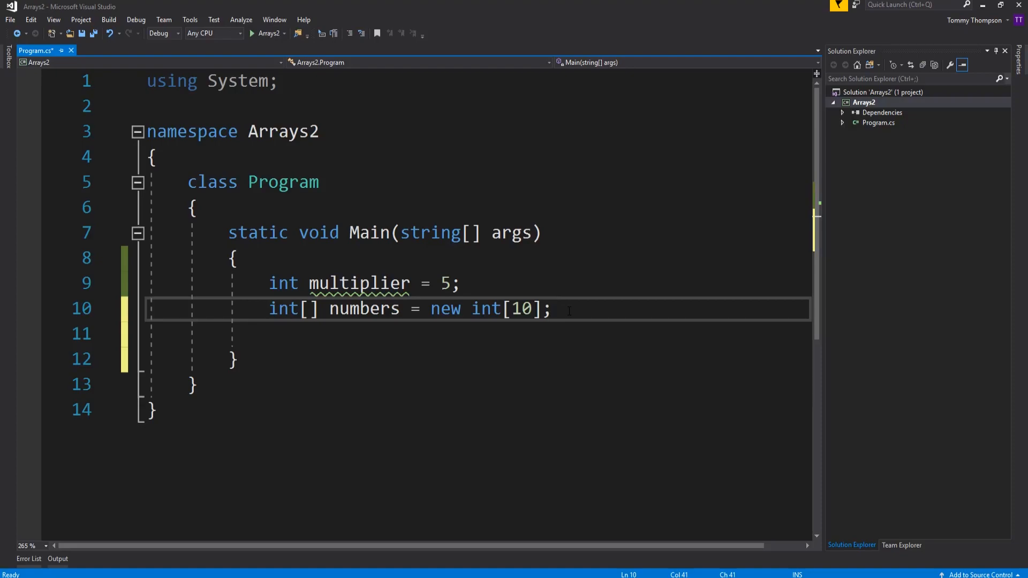
Write the loop header for(int i = 0; i < numbers.Length; i++).
type("for(")
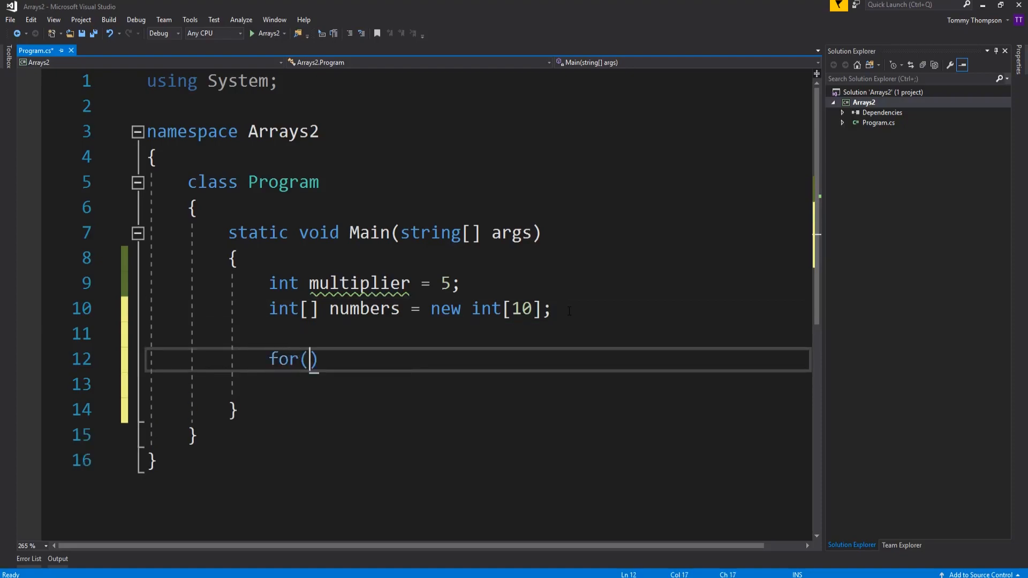
type("int i = 0;")
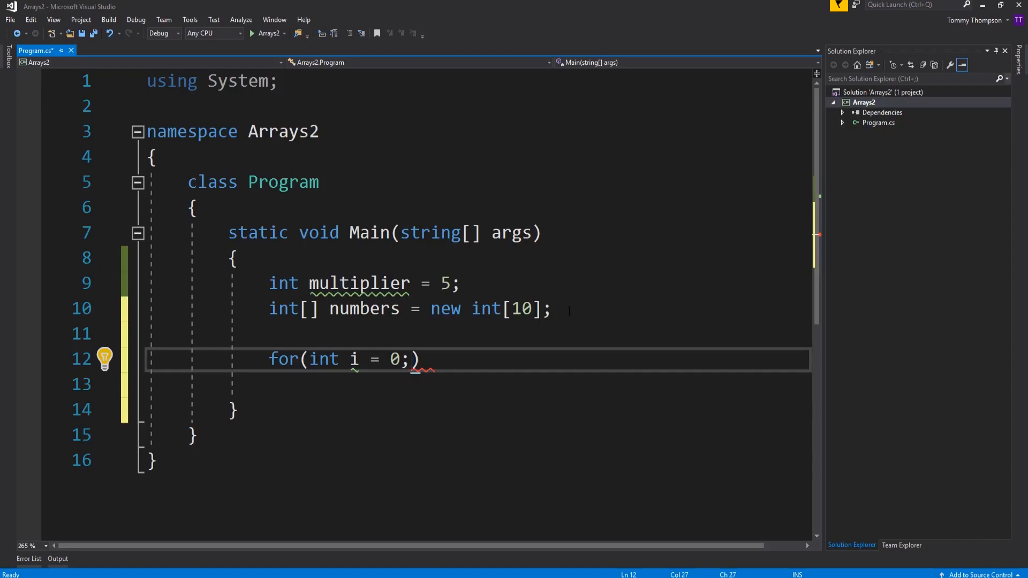
type("i < number")
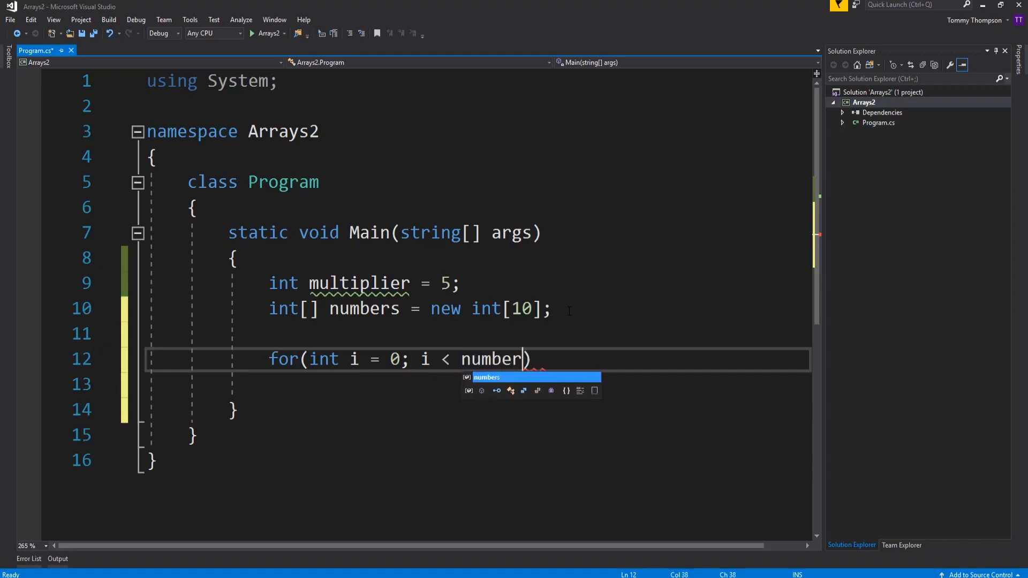
type(".Length; i")
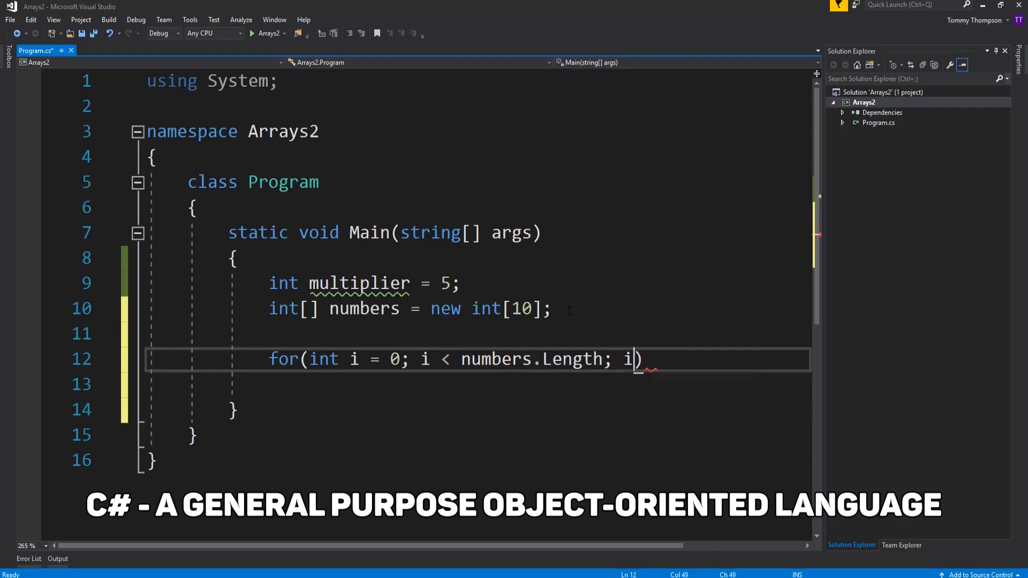
type("++)")
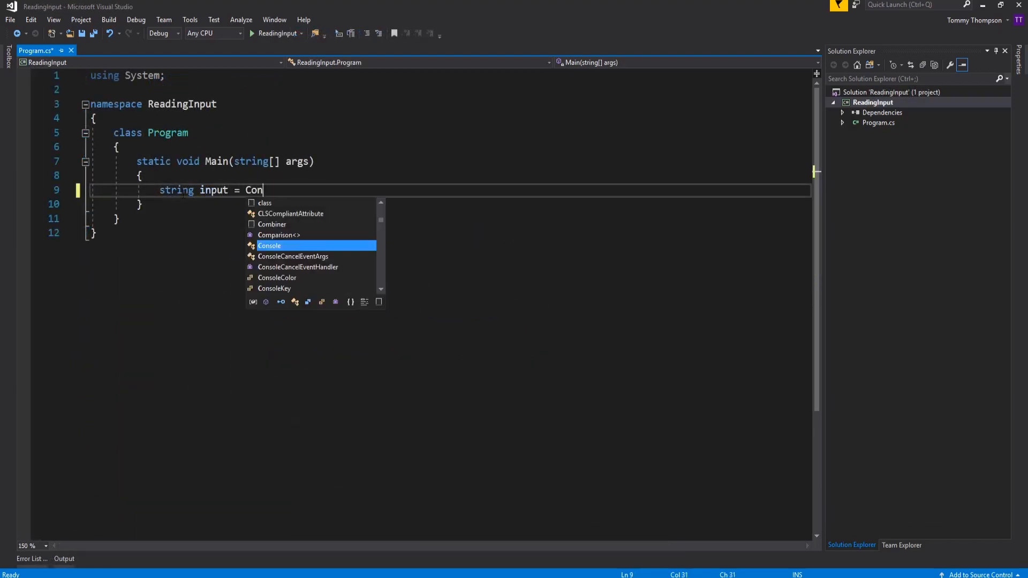
Read a console line into input and print "I typed the phrase: " plus input.
type("sole.ReadLine();")
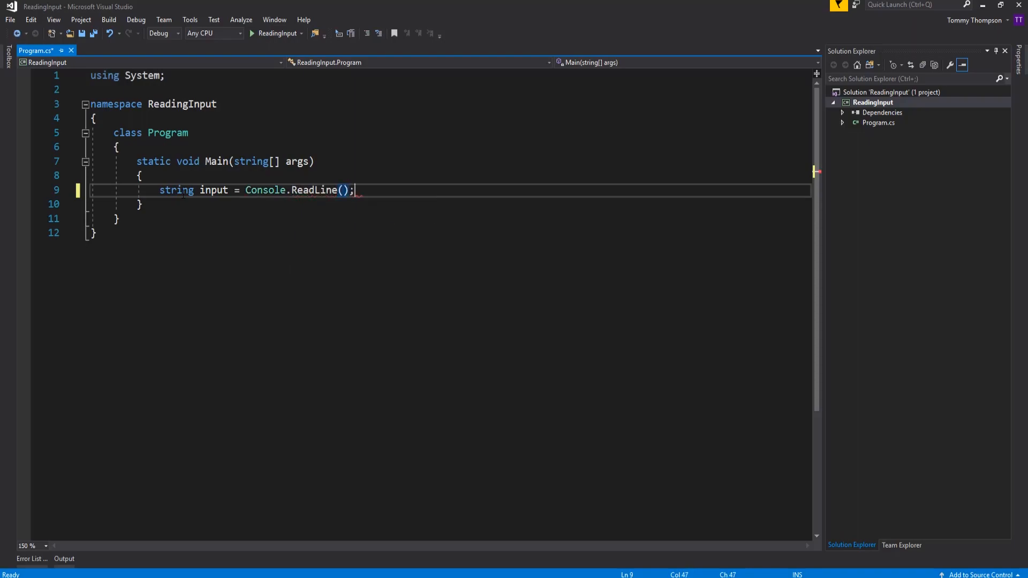
type("Console.W")
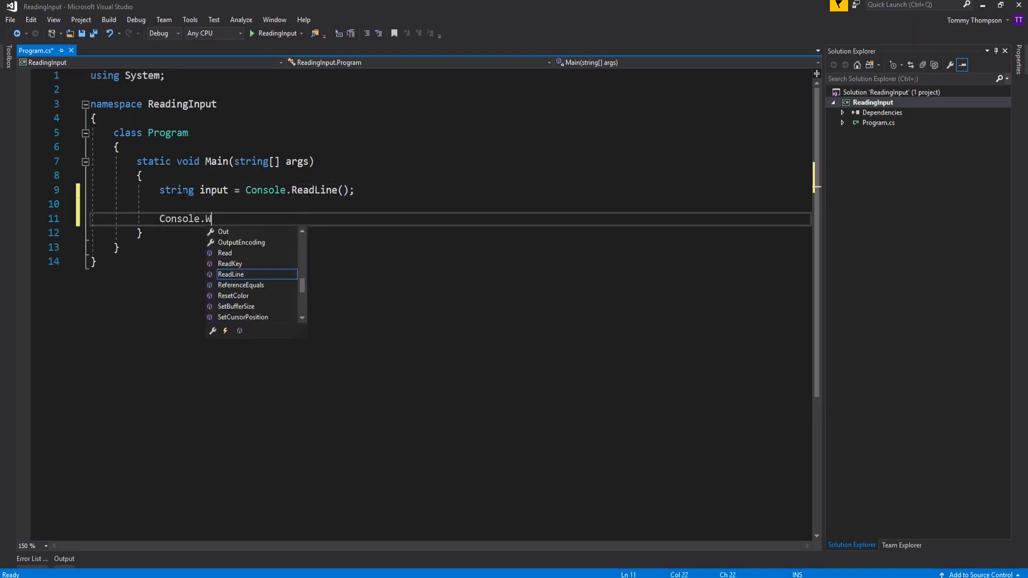
type("riteLine")
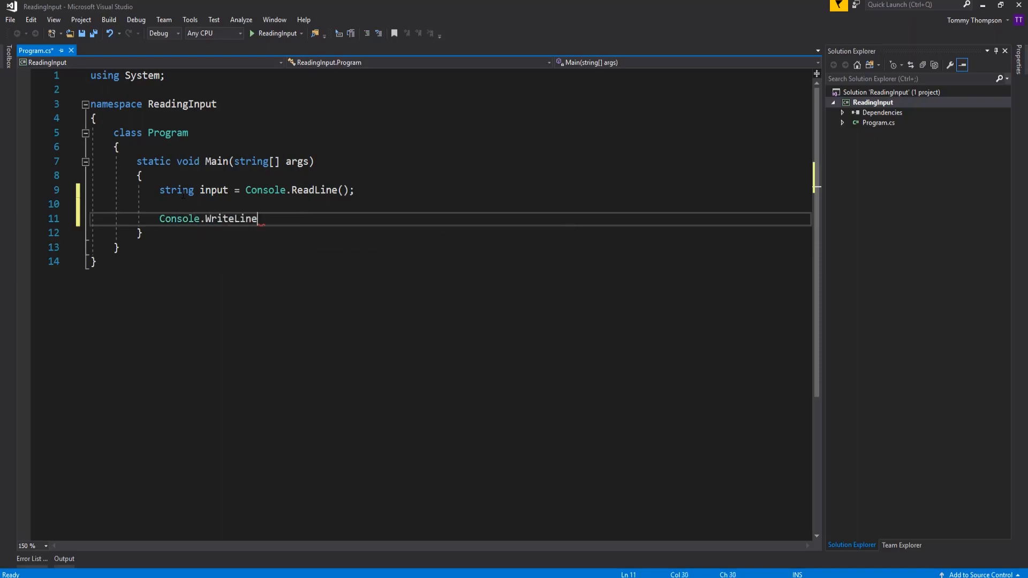
type("(\"I typed the \")")
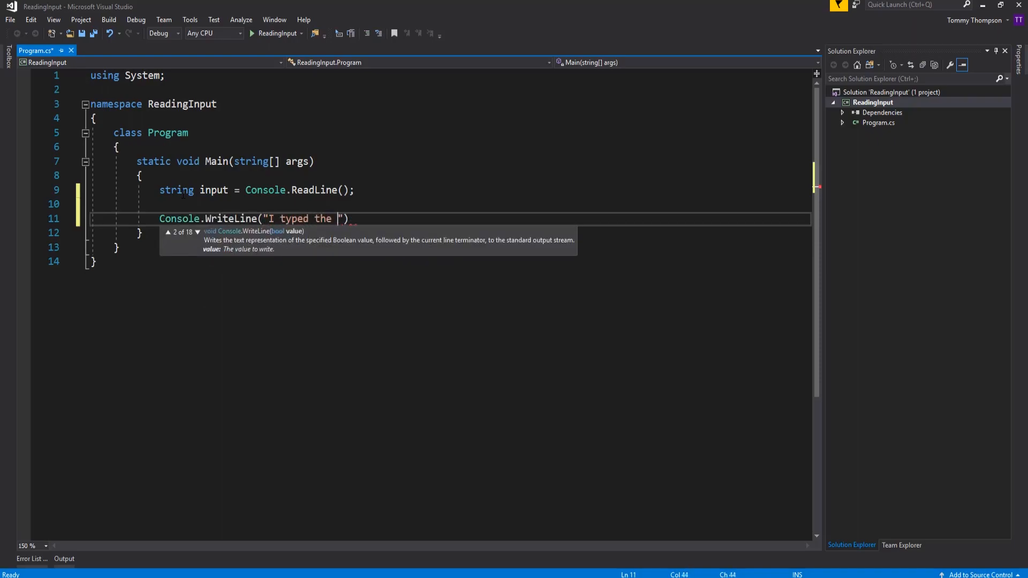
type("phrase:")
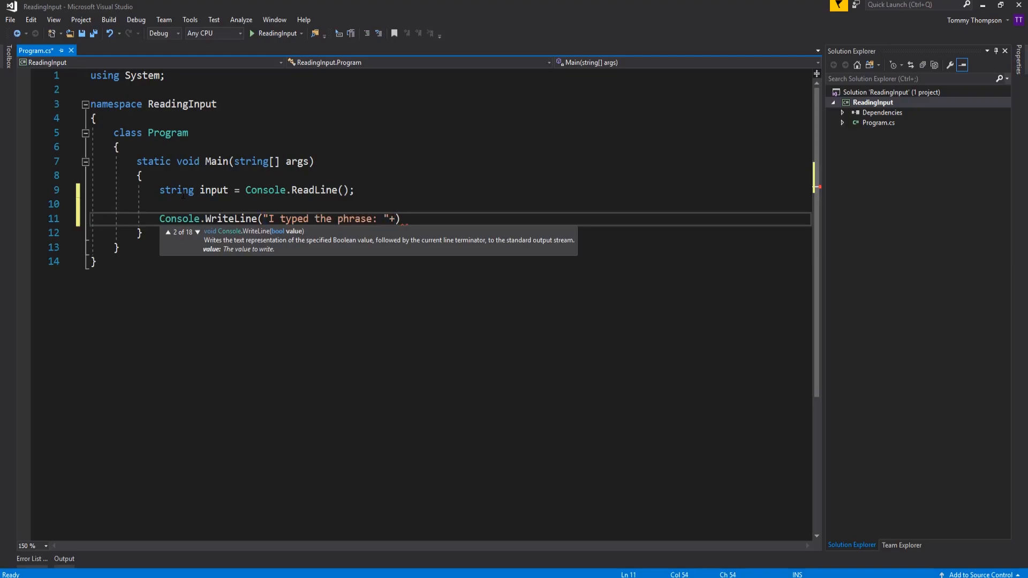
type("input")
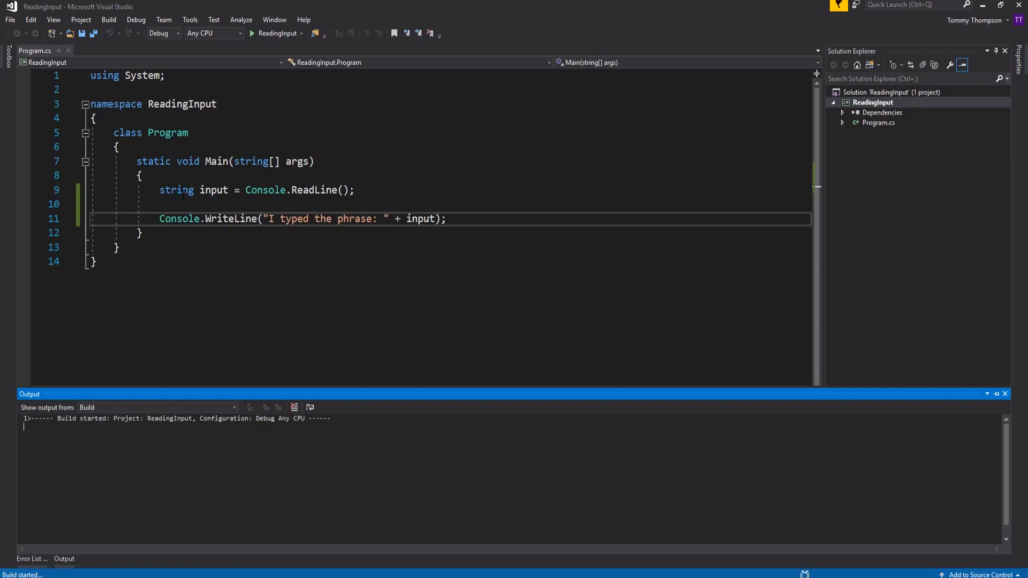
Run ReadingInput, submit 'Fish' in the console, then type 23.
left_click(252, 34)
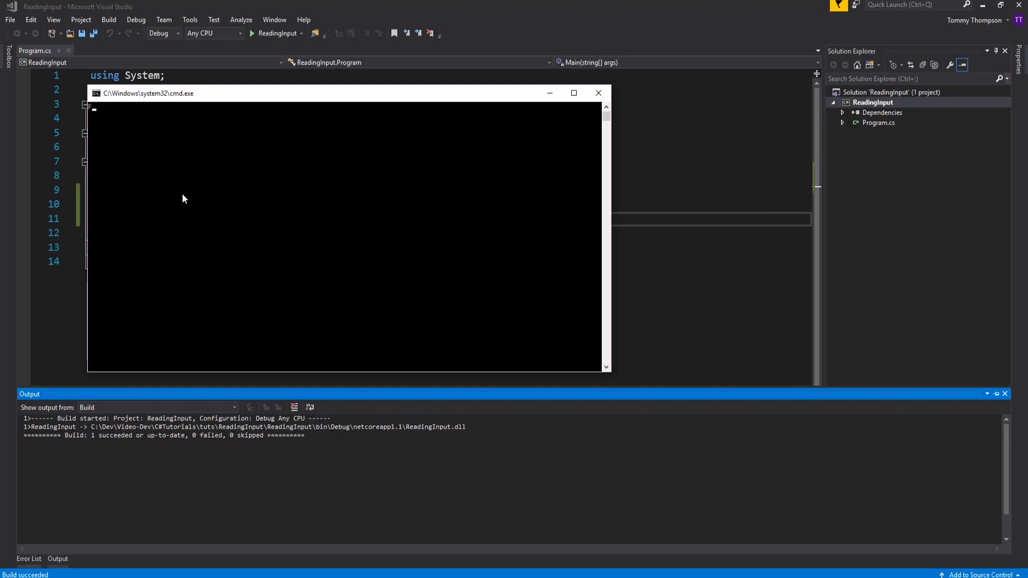
type("Fish")
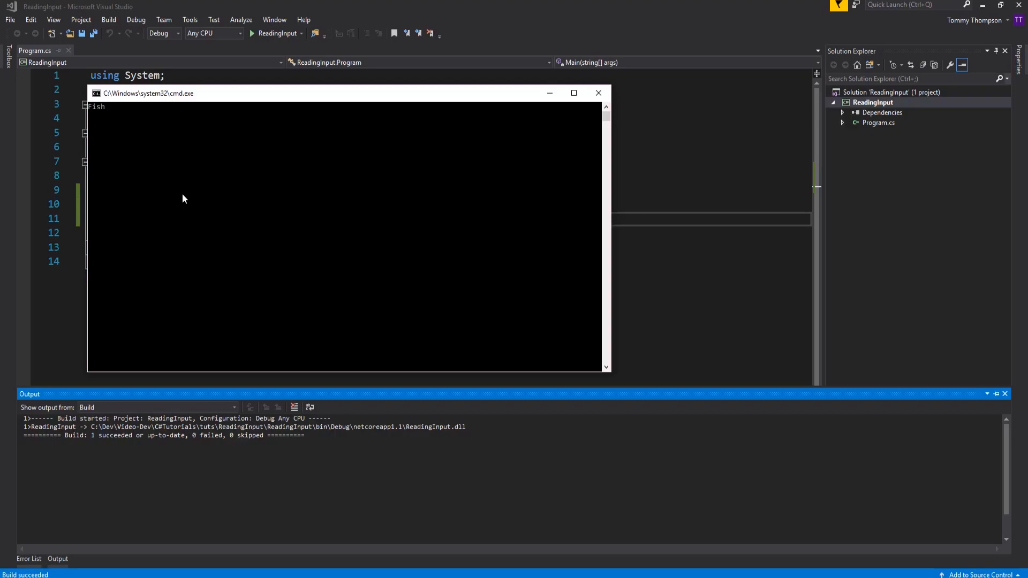
key("enter")
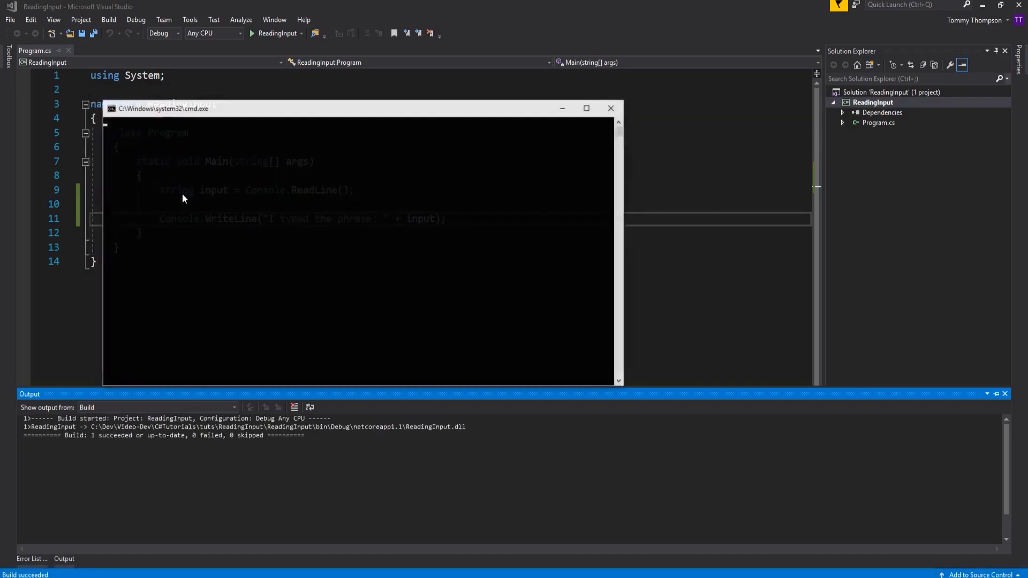
type("23")
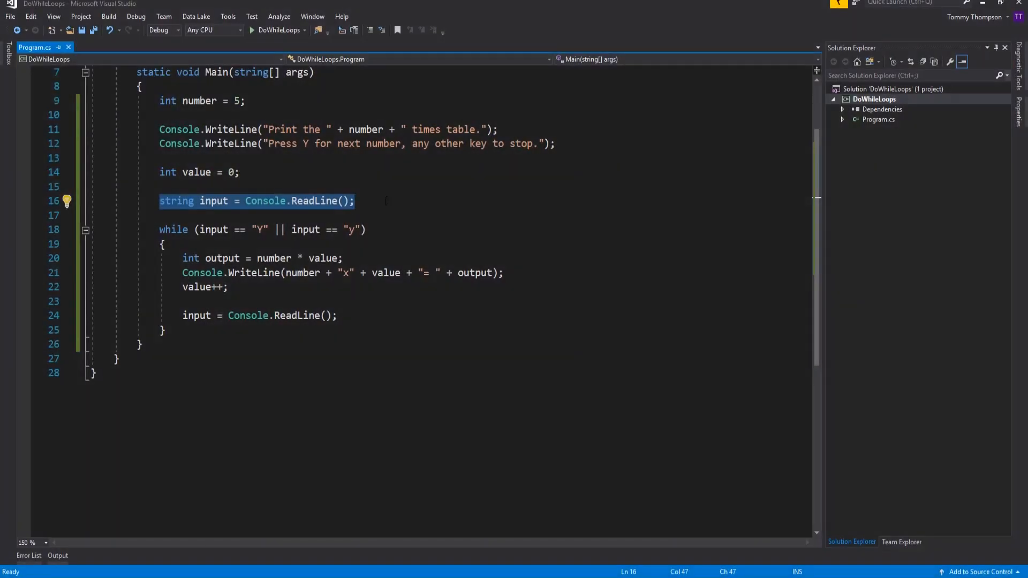
mouse_move(266, 201)
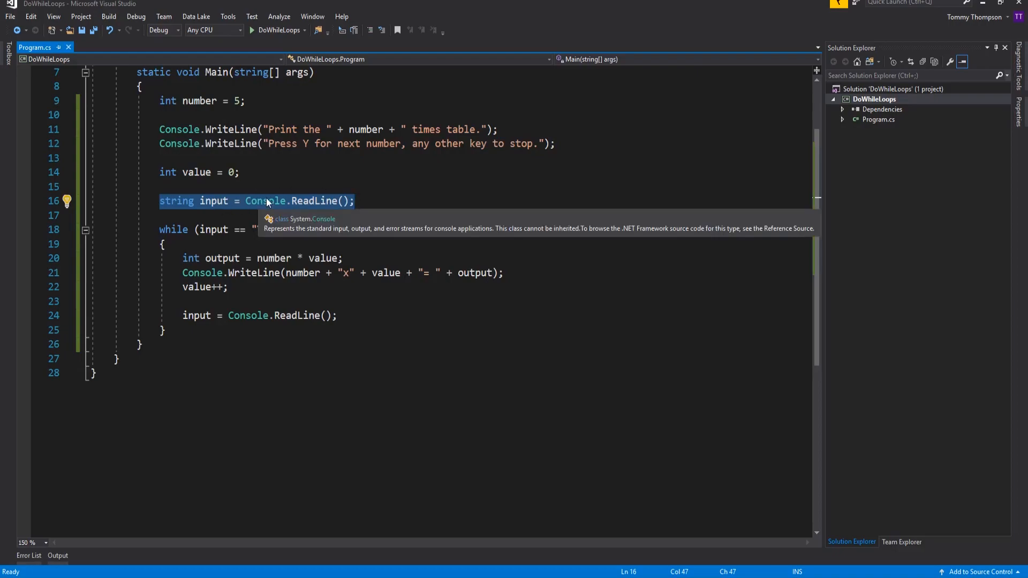
mouse_move(389, 210)
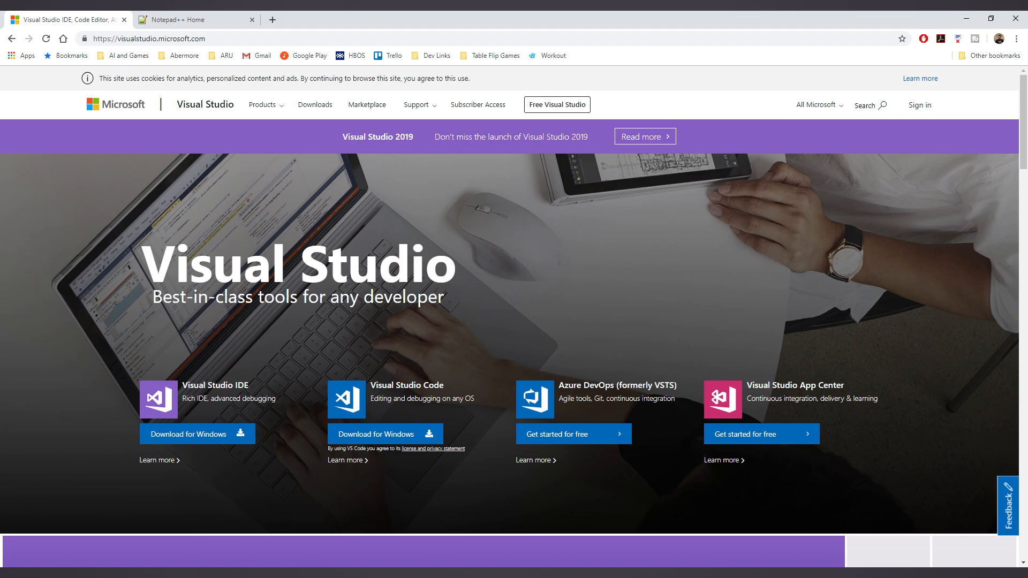
View the Notepad++ Home tab in Chrome, then return to the DoWhileLoops project.
left_click(191, 19)
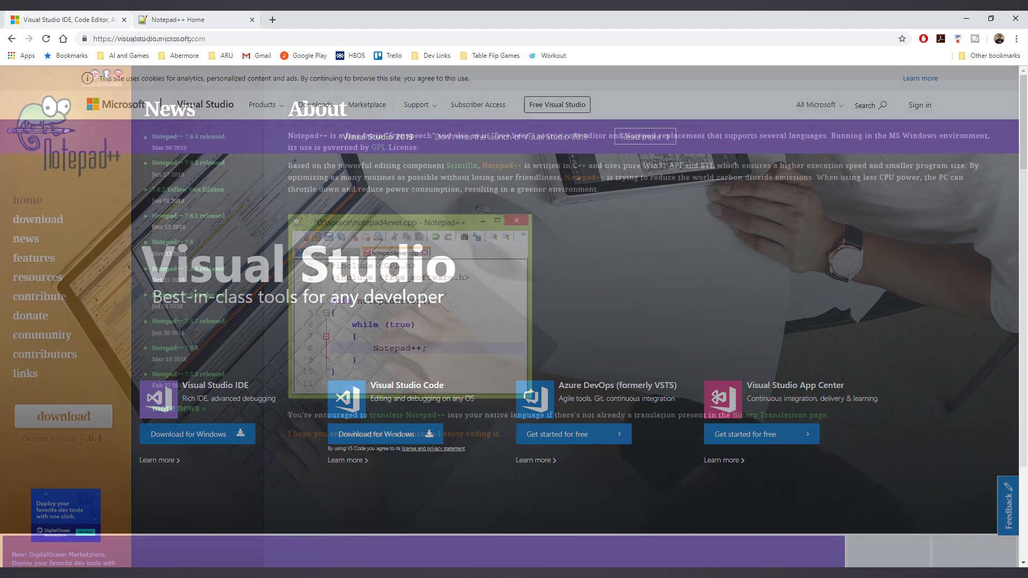
left_click(190, 19)
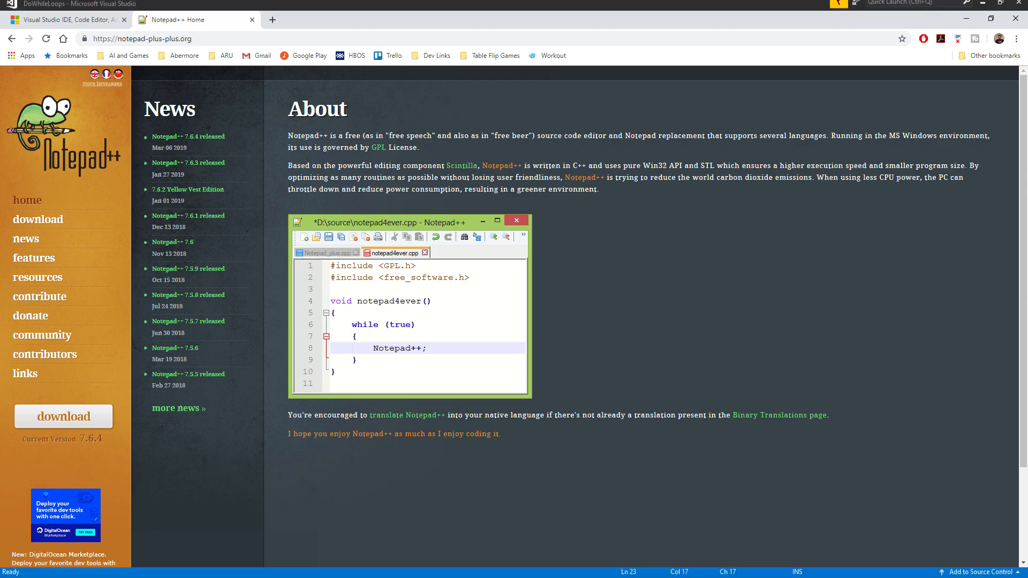
left_click(68, 4)
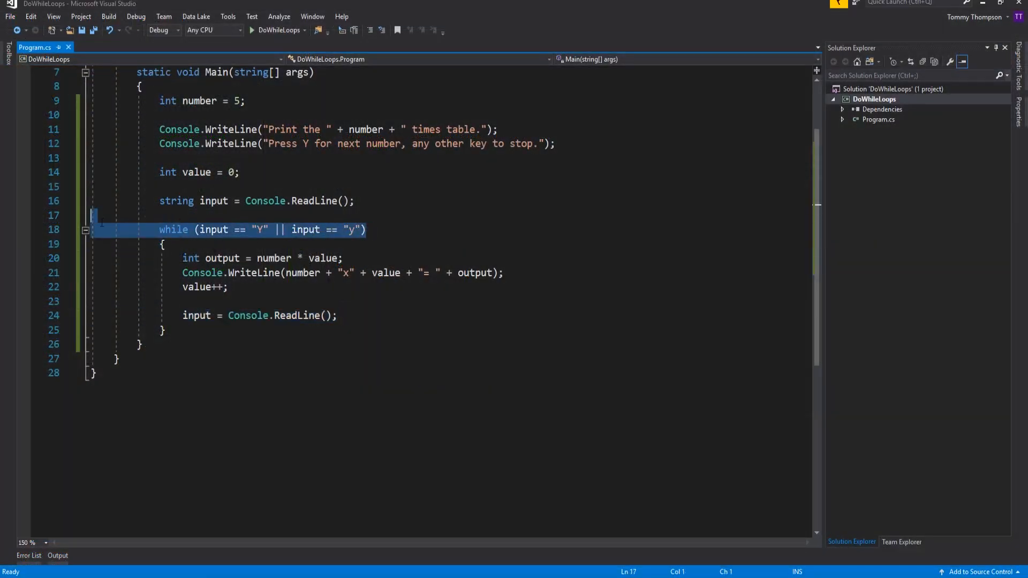
Make the loop a do-while on input == "Y" || "y" and delete the initial ReadLine.
key("Delete")
type("do")
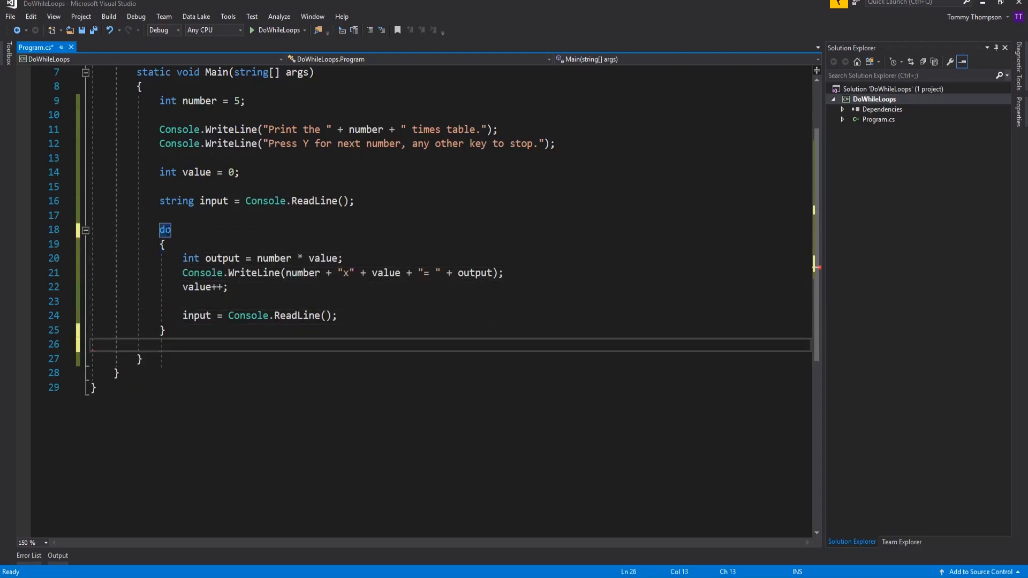
type("while (input == \"Y\" || input == \"y\");")
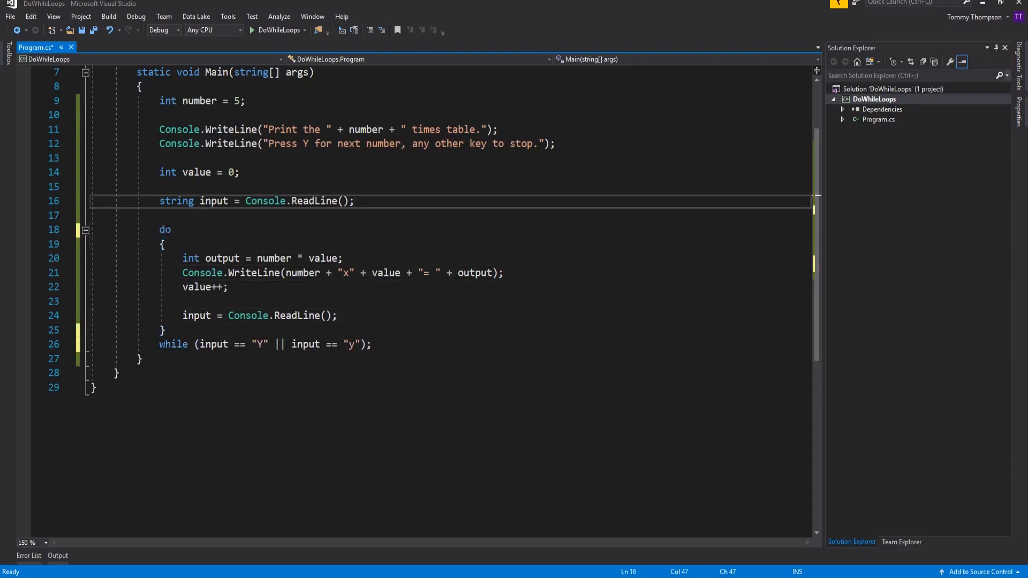
left_click_drag(352, 201, 233, 201)
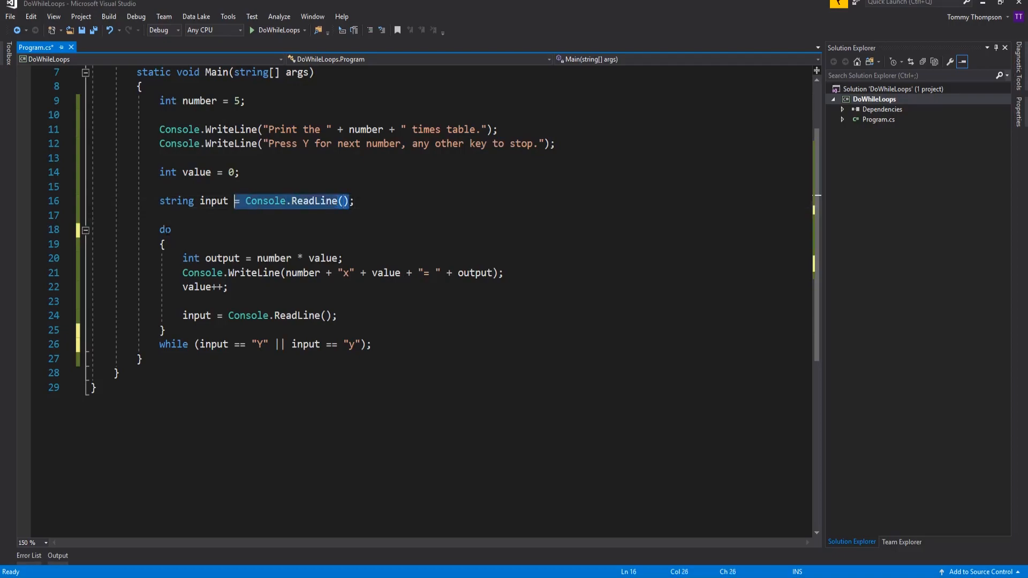
key("Delete")
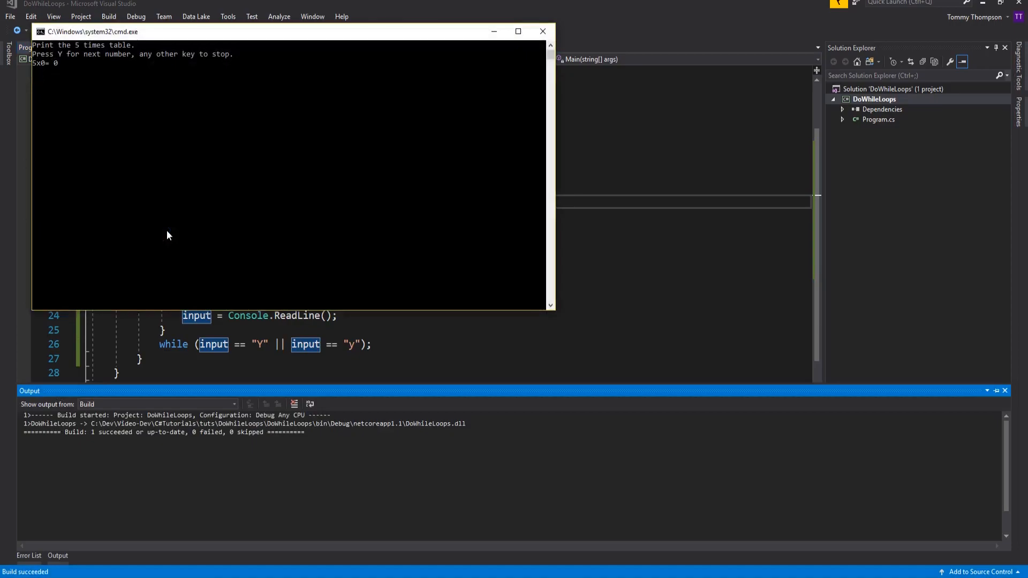
mouse_move(54, 70)
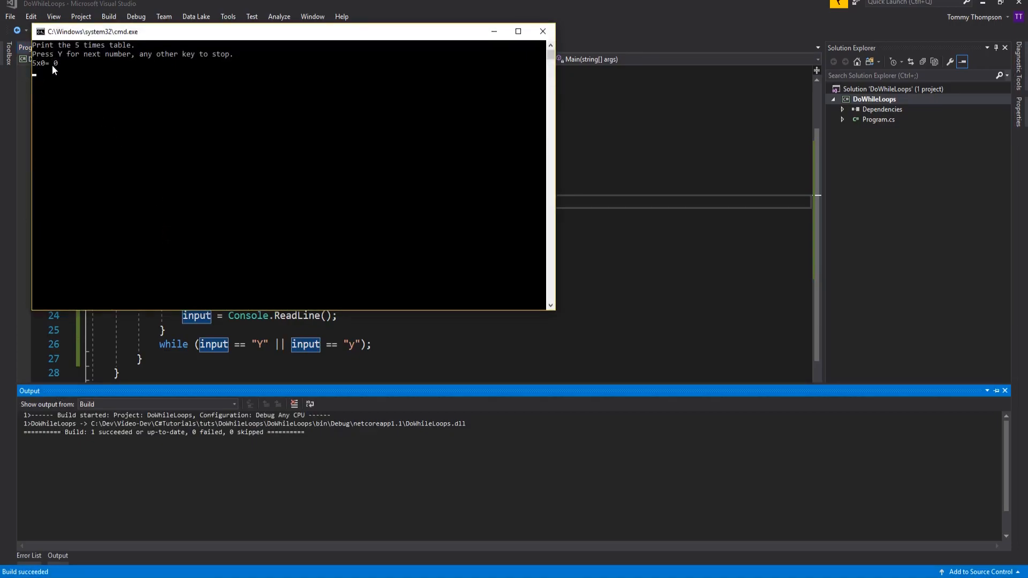
Answer y in the running times table, then click the loop condition in the editor.
type("y")
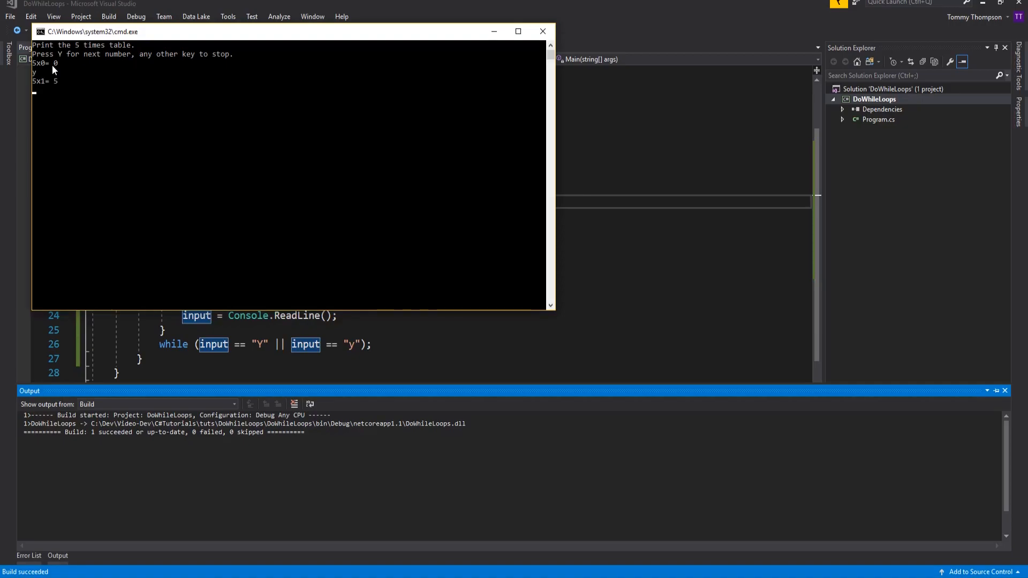
type("y")
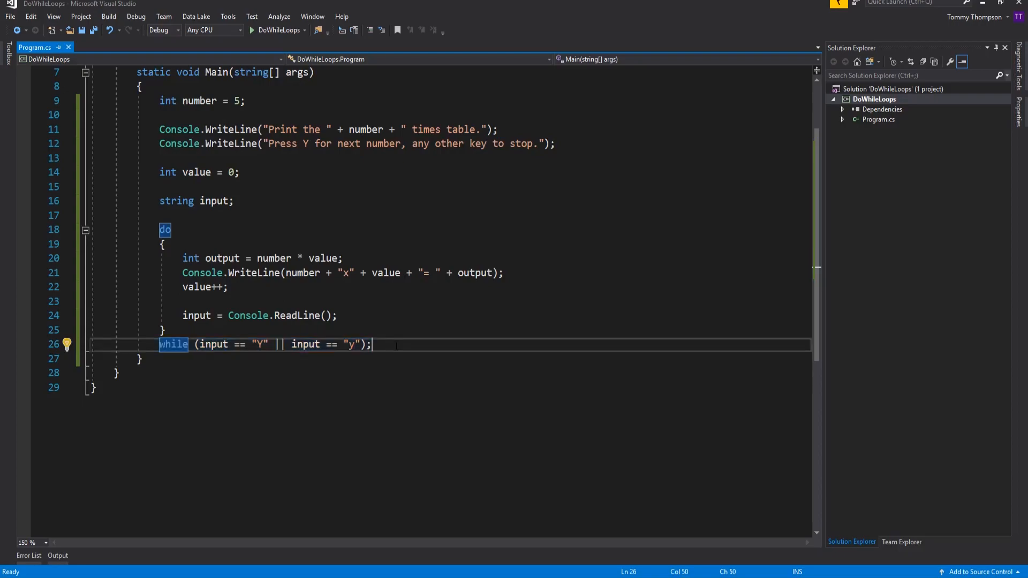
left_click(165, 230)
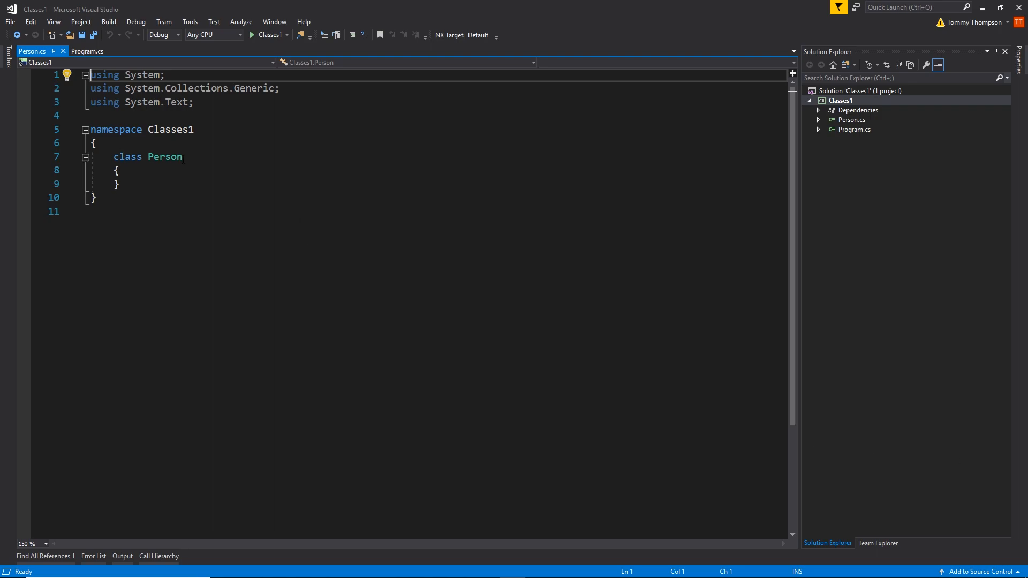
Inspect the empty Person class in Person.cs, then switch to Program.cs.
left_click(118, 170)
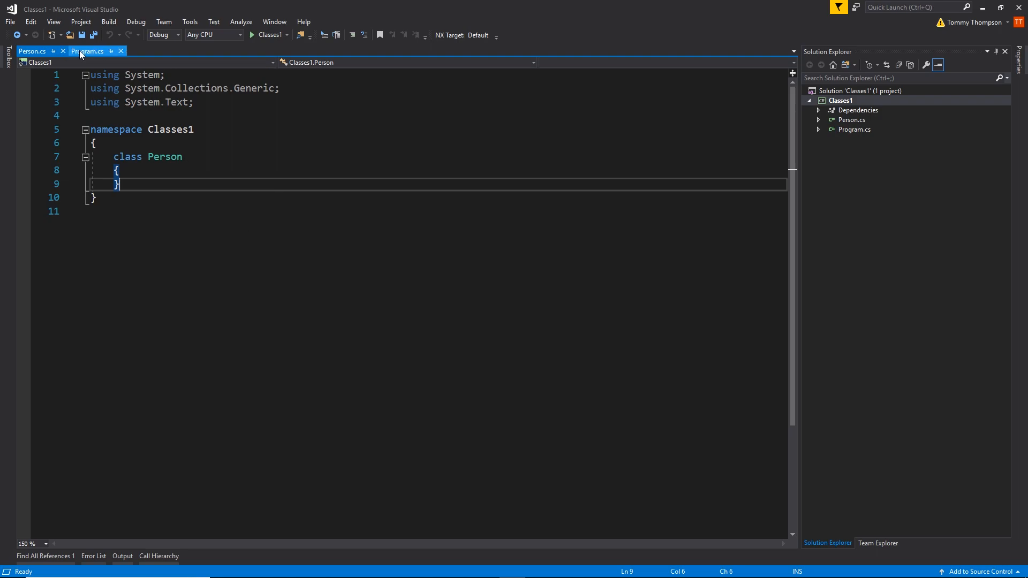
left_click(88, 51)
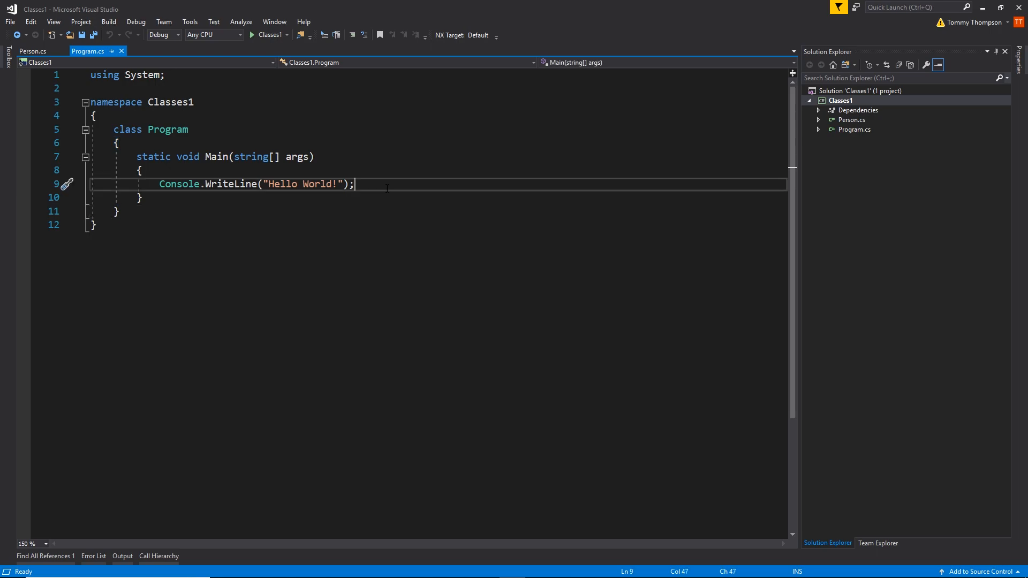
Below the greeting, add Person objects tommy and darren using new Person().
key("Enter")
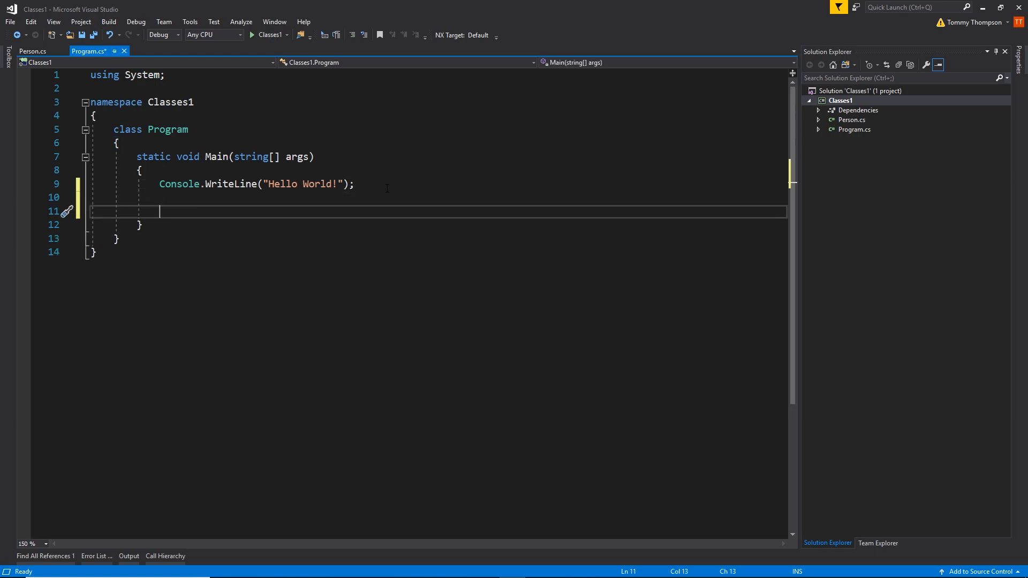
type("Person")
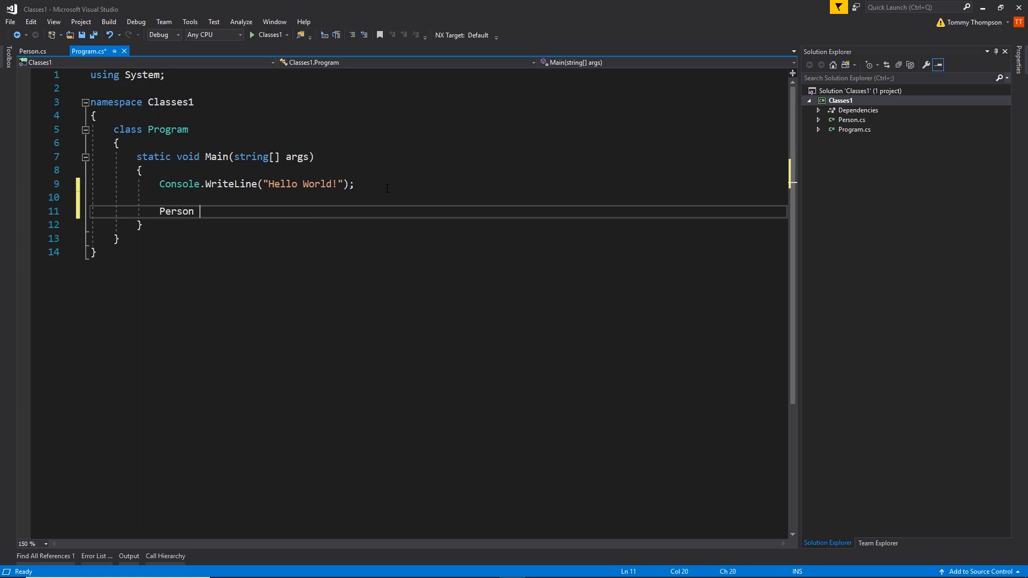
type("tommy")
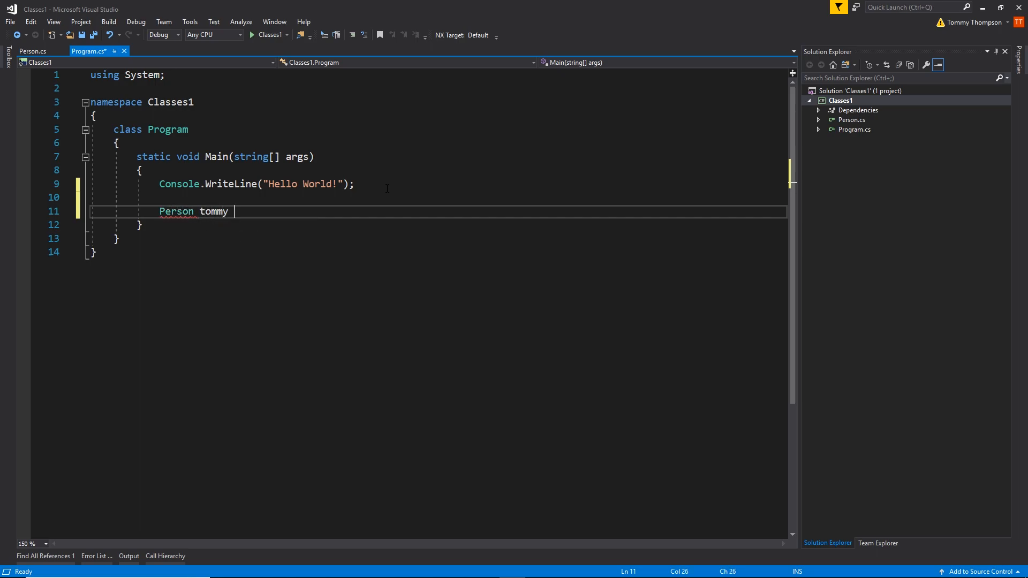
type("= new Pe")
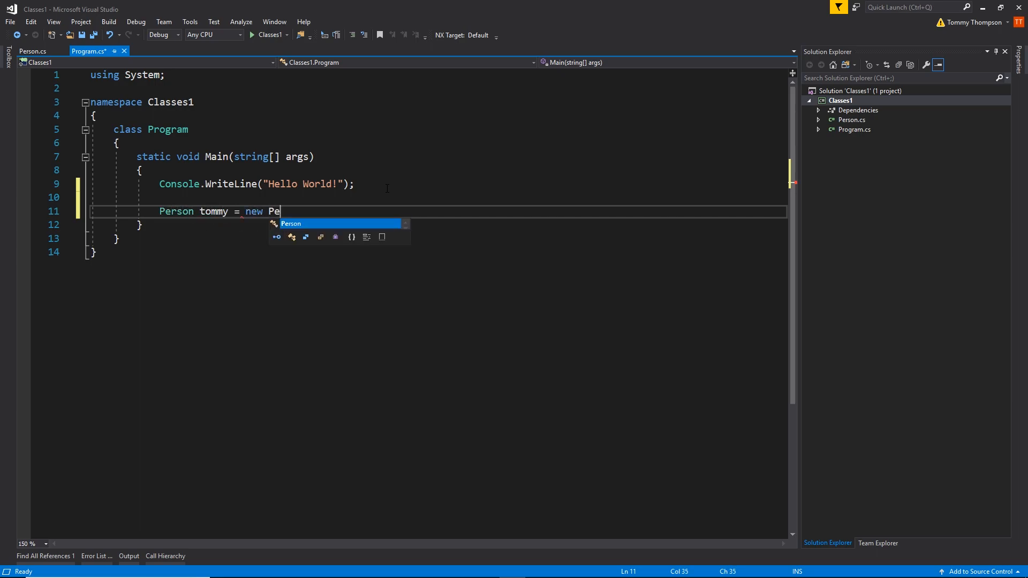
type("rson();")
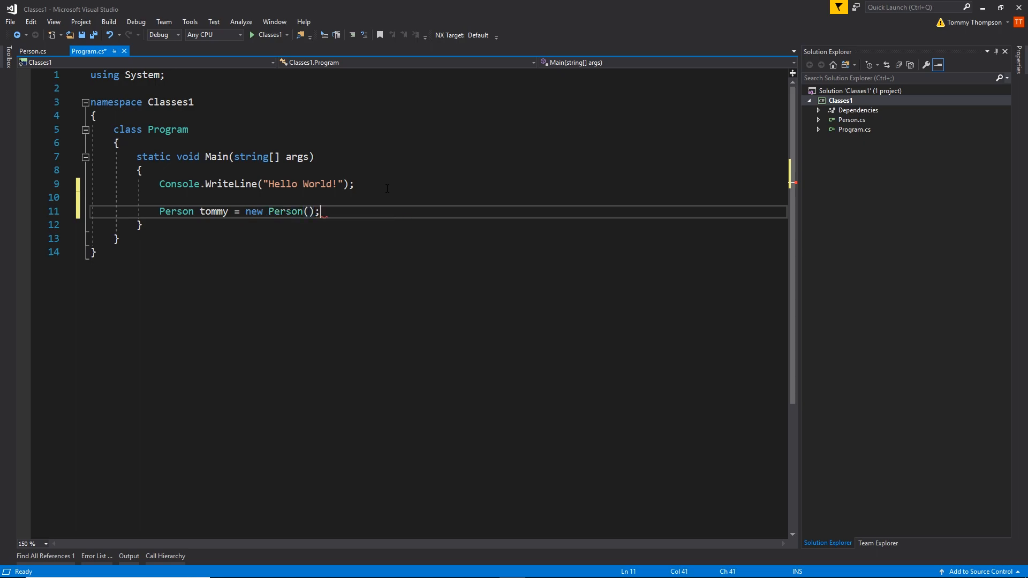
type("Person da")
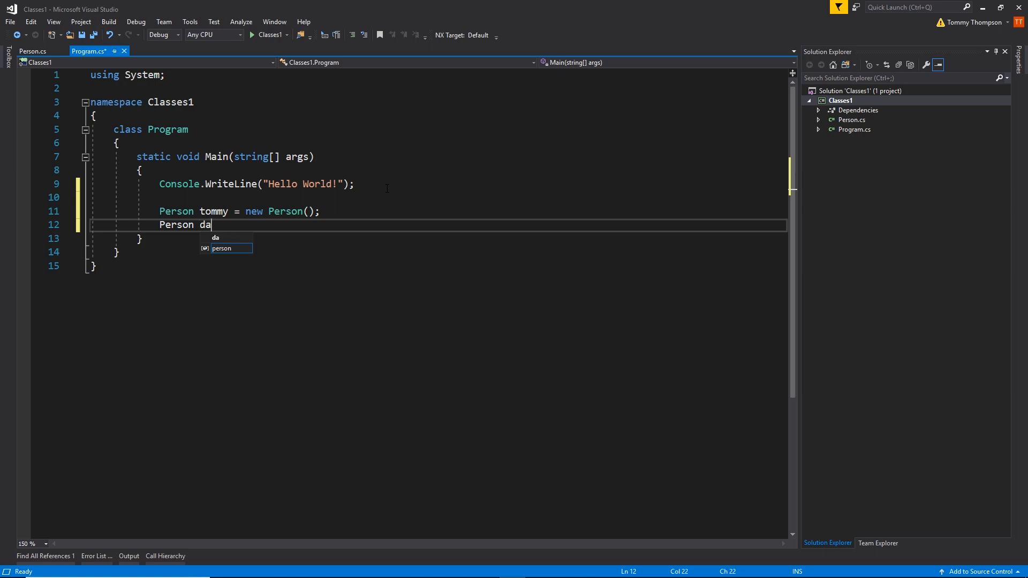
type("rren = ew Person();")
type("Person jack")
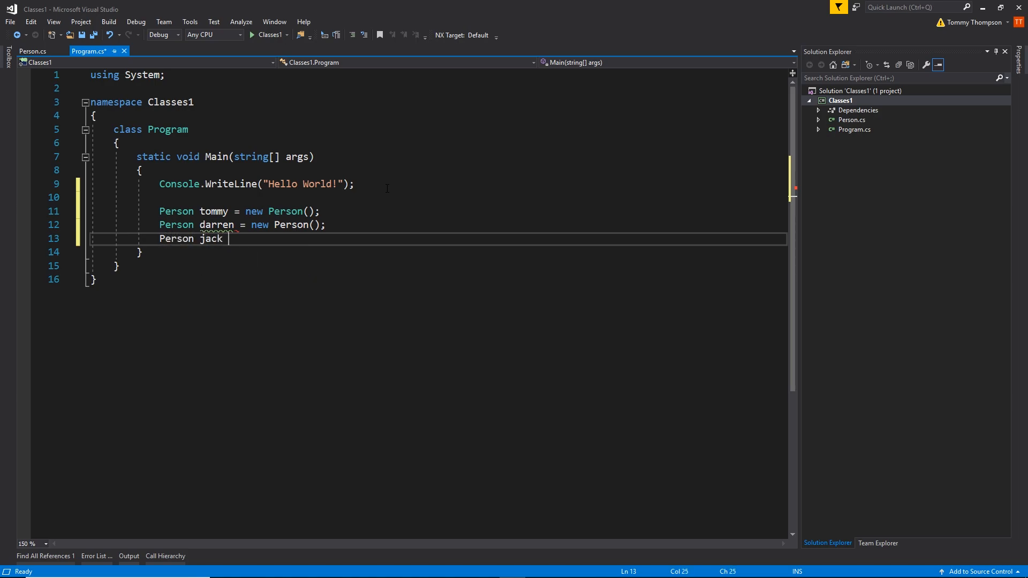
type("= new Person")
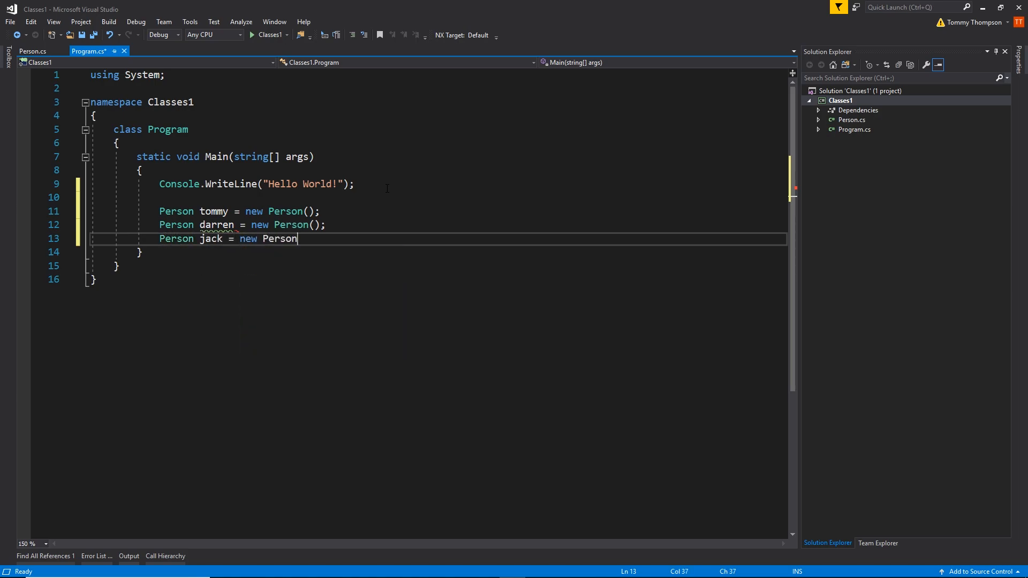
type("();")
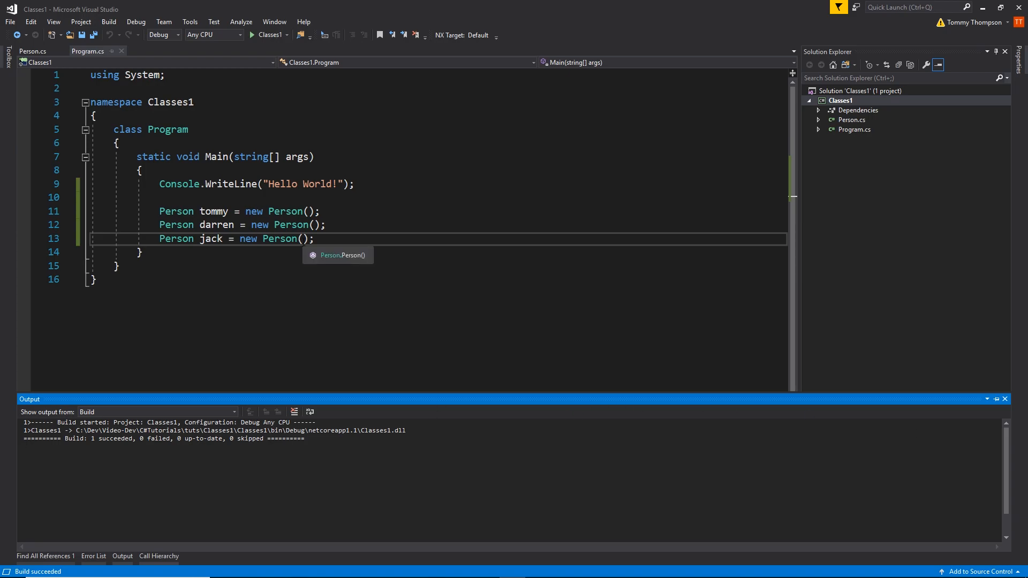
left_click(32, 52)
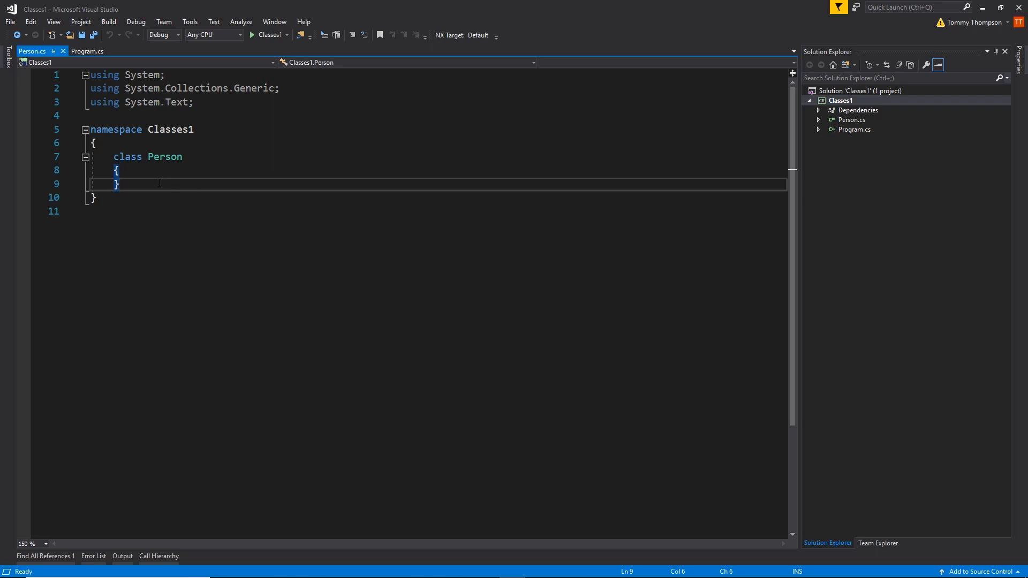
left_click(88, 51)
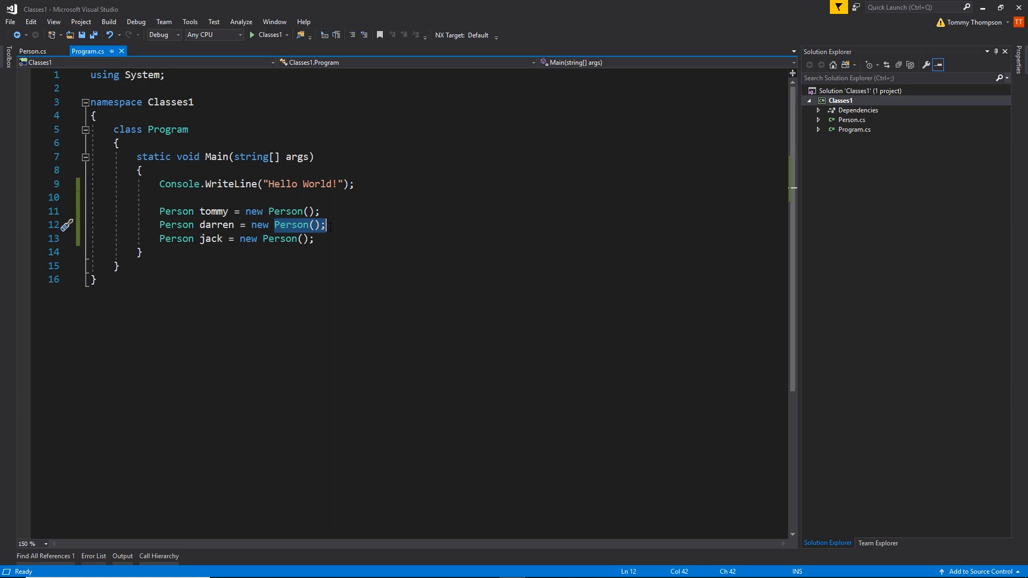
left_click(326, 225)
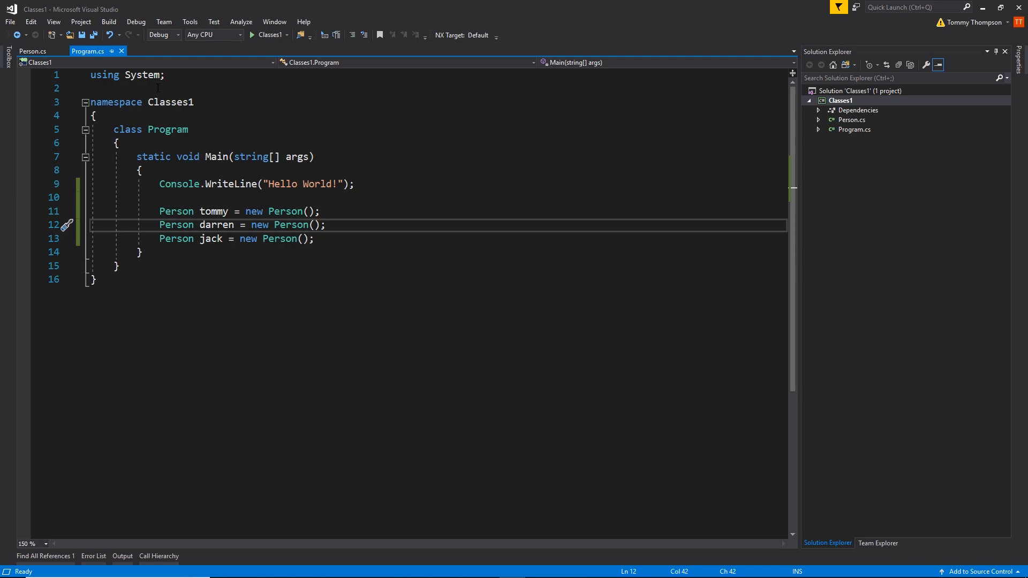
left_click(32, 51)
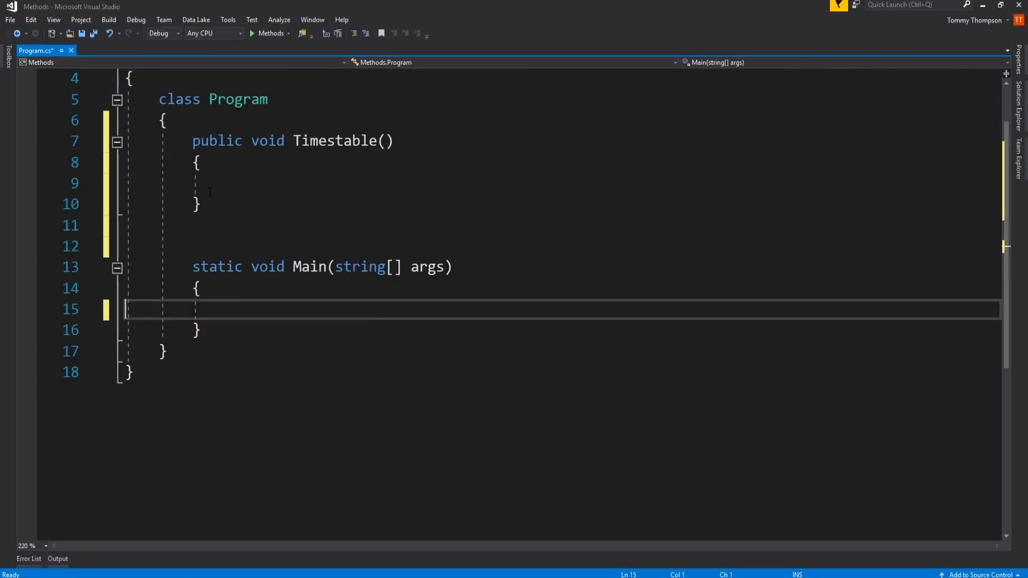
Declare int number = 3; inside Main.
type("int number = 3;")
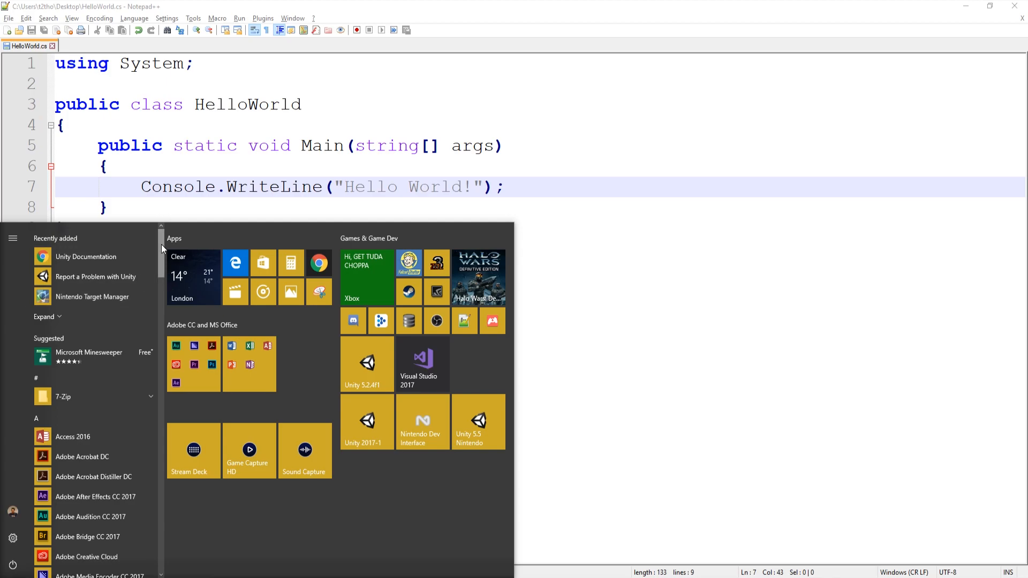
Scroll the Start menu app list down to the Visual Studio entries.
scroll("down", 3)
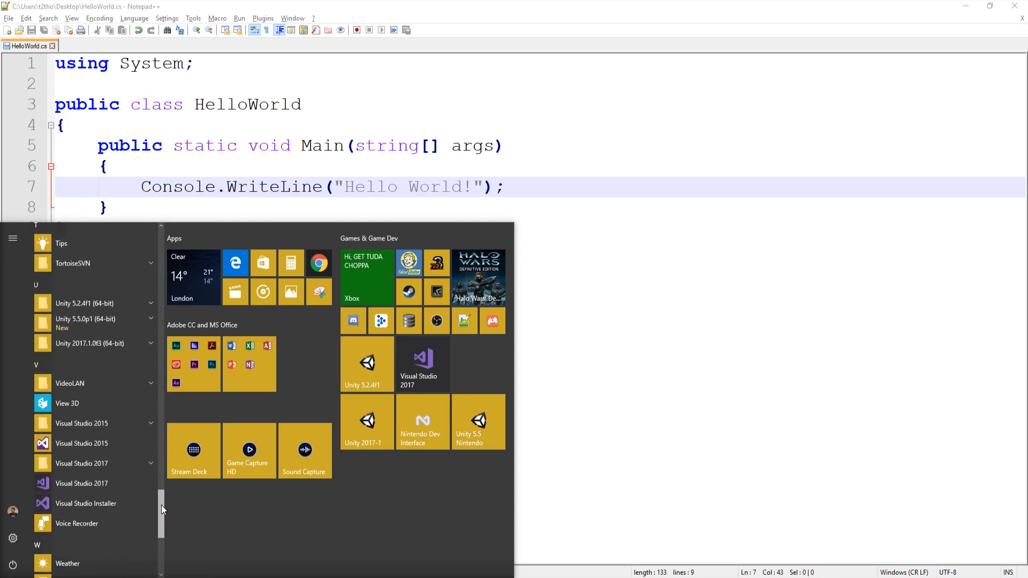